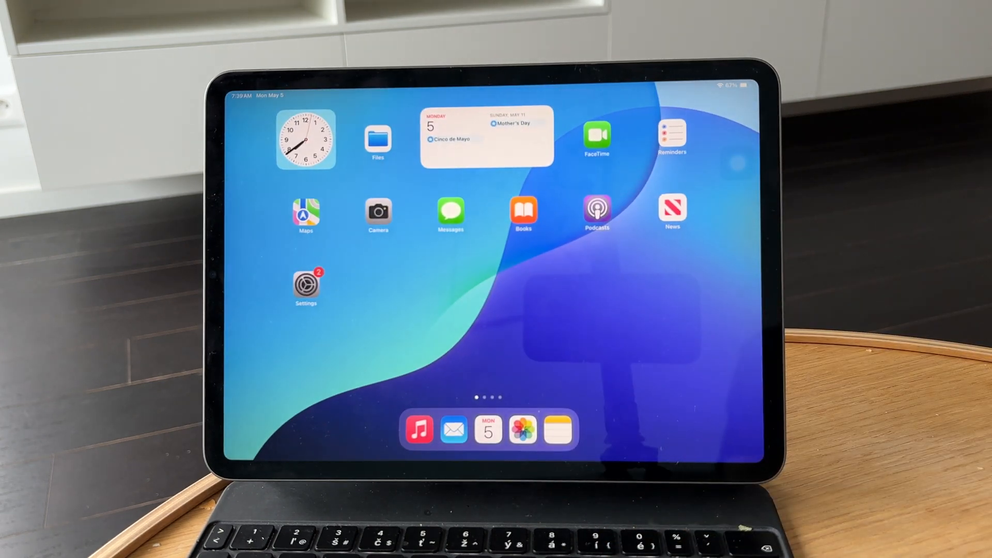
Open Settings from the home screen and begin searching for 'Saf'.
{"action": "left_click", "coordinate": [306, 286]}
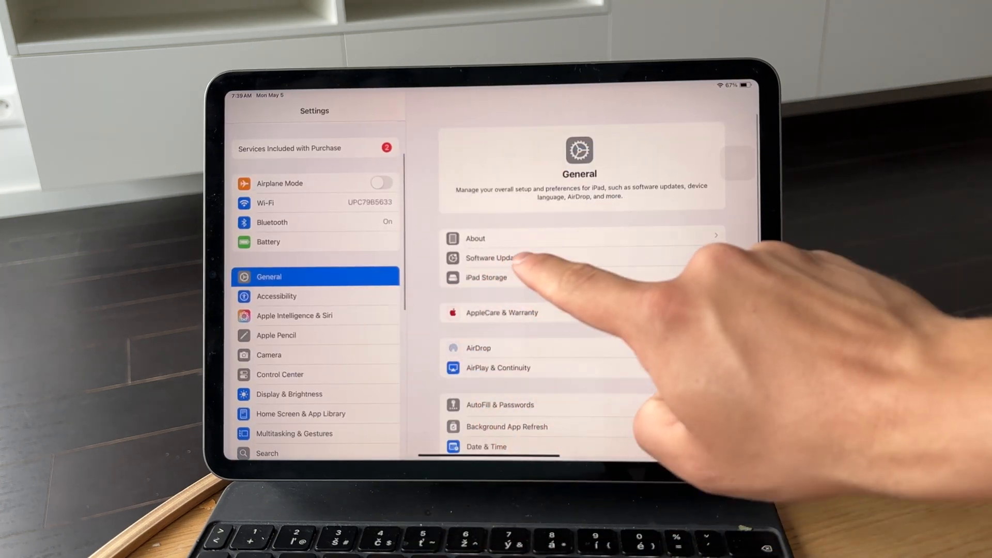
{"action": "left_click", "coordinate": [494, 257]}
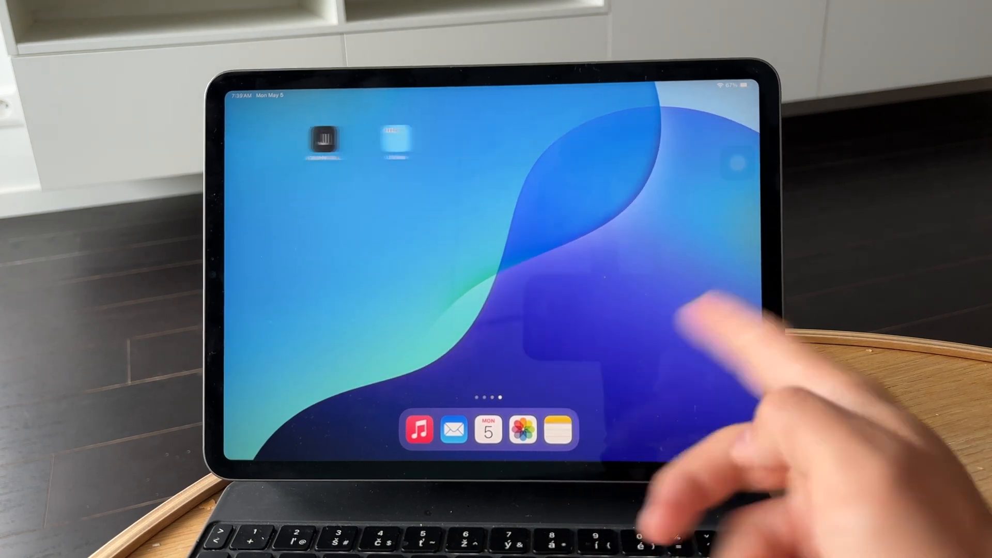
{"action": "scroll", "scroll_direction": "left", "scroll_amount": 3}
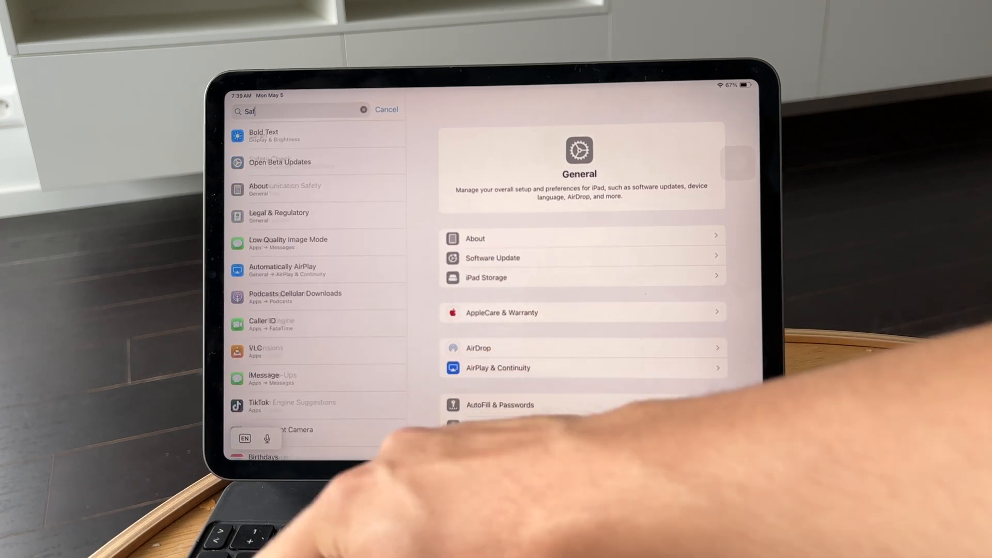
Browse Safari's settings down to Clear History and Website Data, then cancel back to General.
{"action": "left_click", "coordinate": [258, 134]}
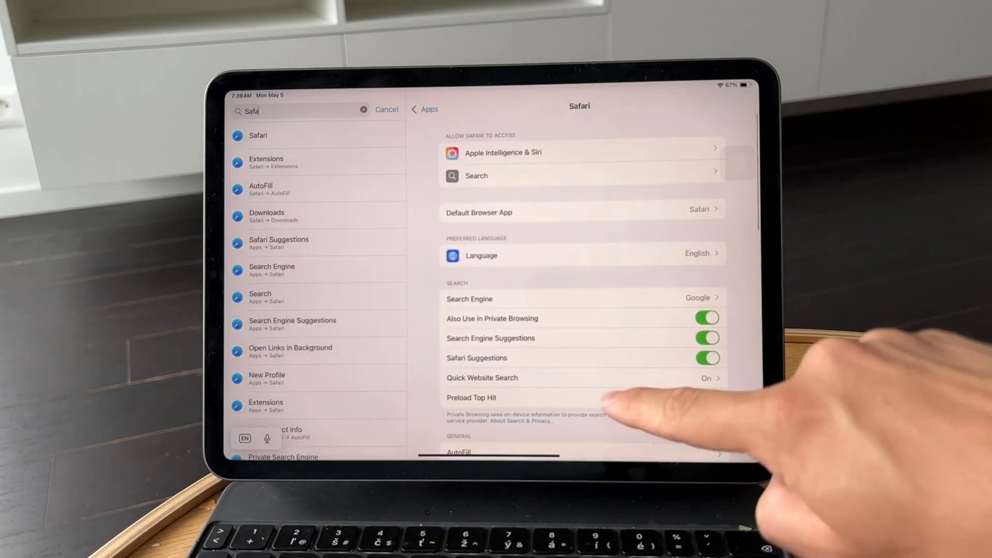
{"action": "scroll", "scroll_direction": "down", "scroll_amount": 3}
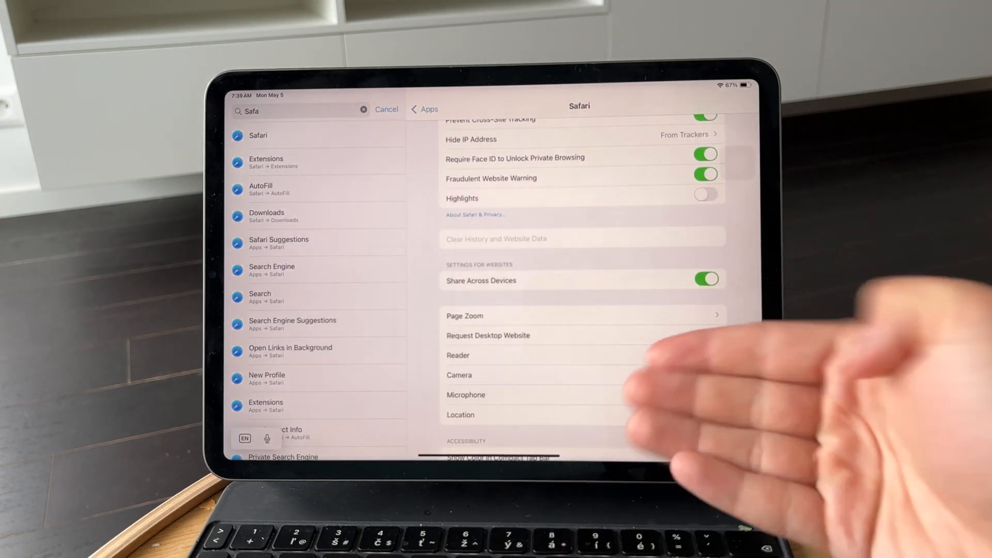
{"action": "left_click", "coordinate": [385, 109]}
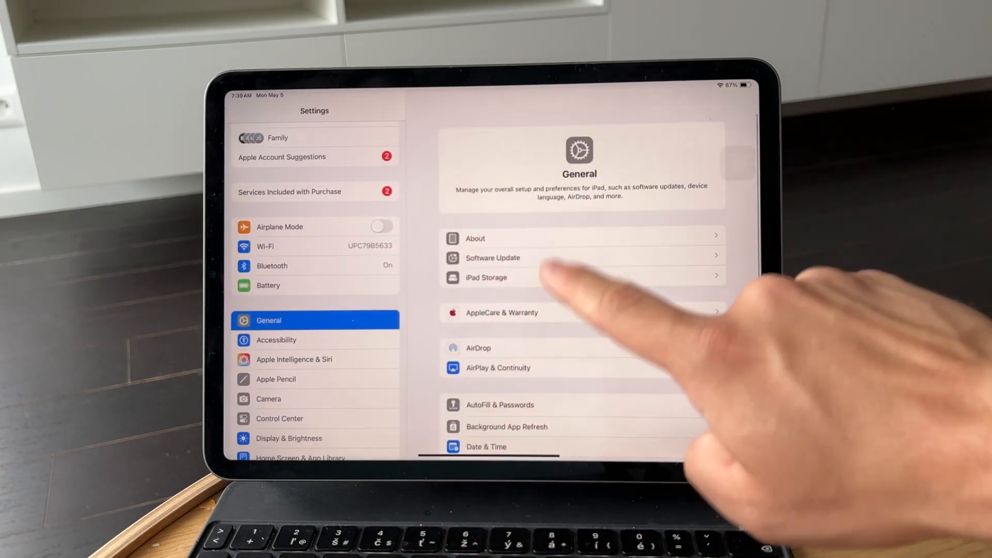
View Background App Refresh, then go to General > Transfer or Reset iPad with its reset options.
{"action": "left_click", "coordinate": [485, 278]}
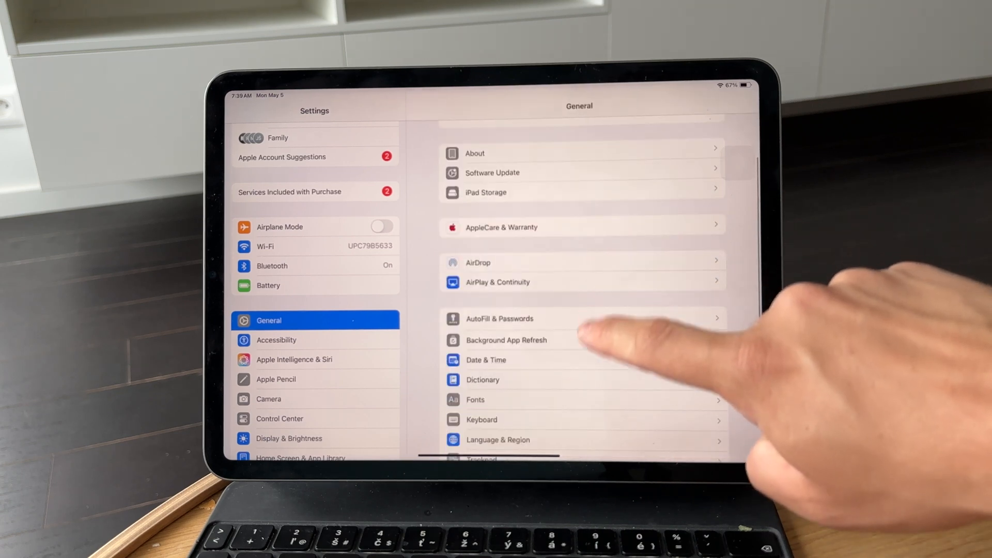
{"action": "left_click", "coordinate": [506, 340]}
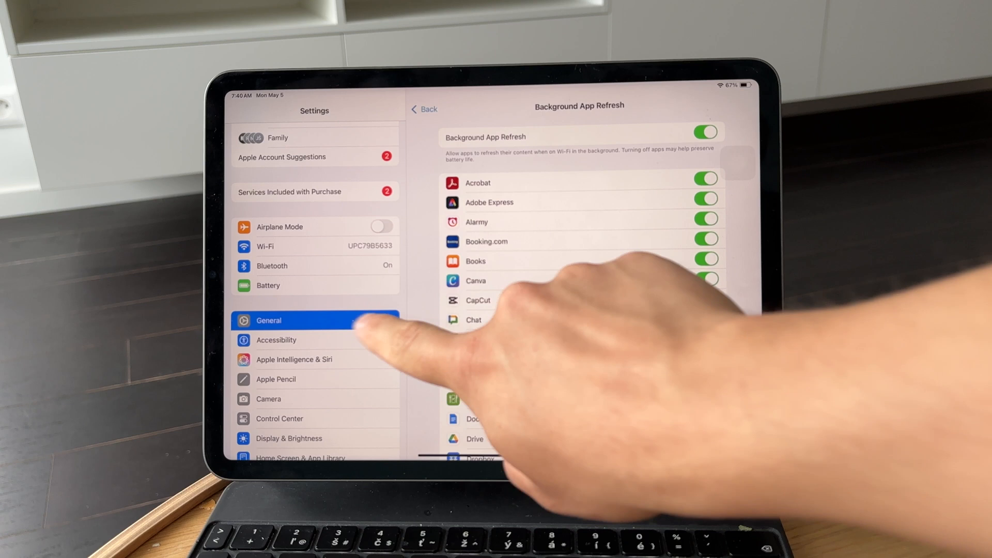
{"action": "left_click", "coordinate": [423, 108]}
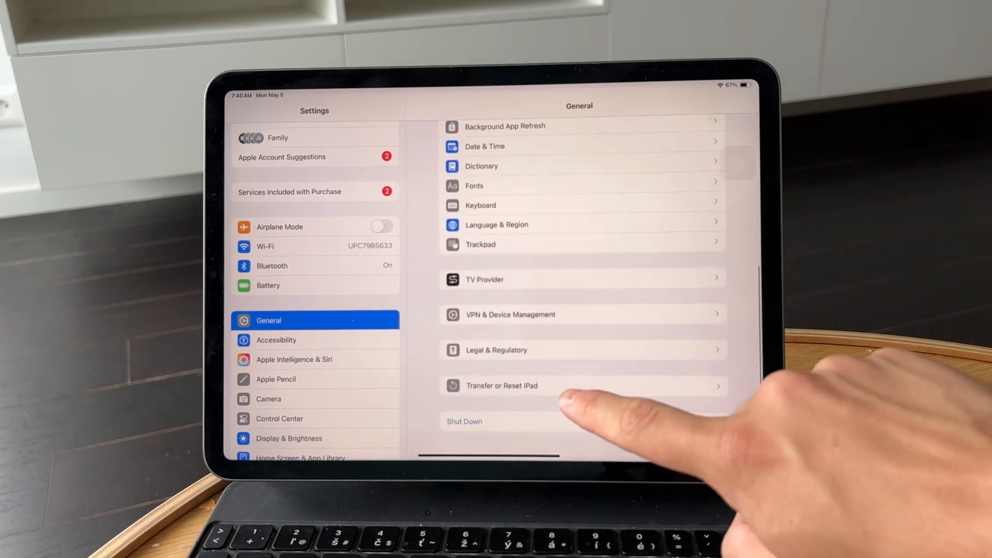
{"action": "left_click", "coordinate": [501, 385]}
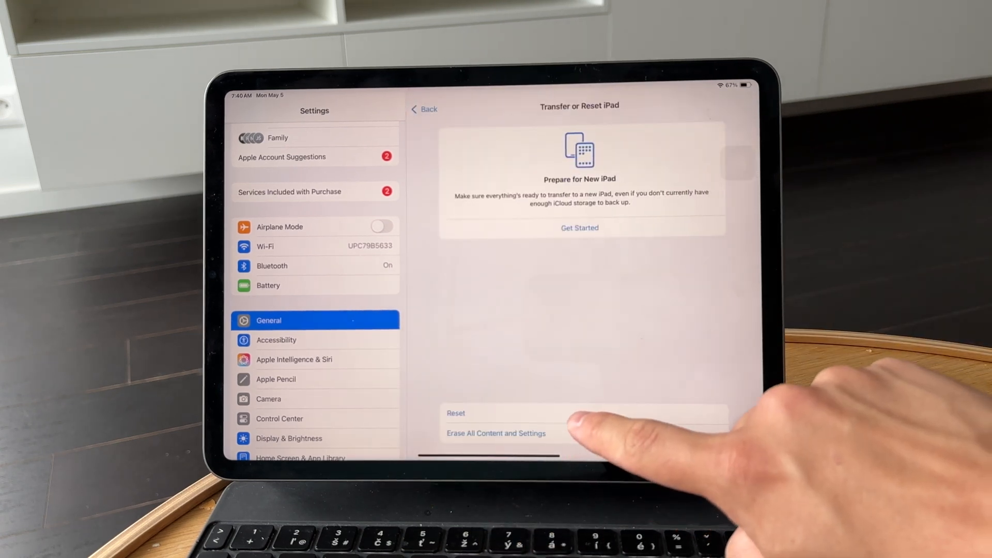